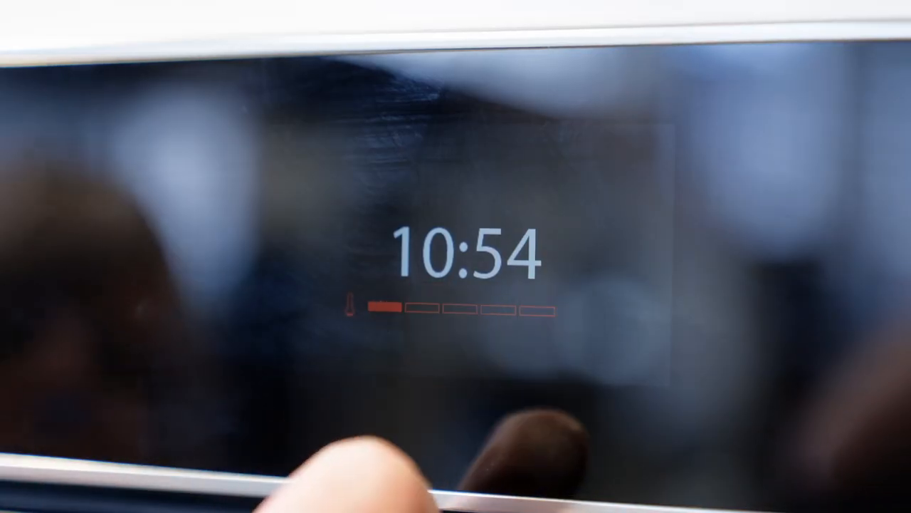
Step: Wake the display and choose pyrolytic (P) cleaning from the special functions menu
{"action": "left_click", "coordinate": [463, 257]}
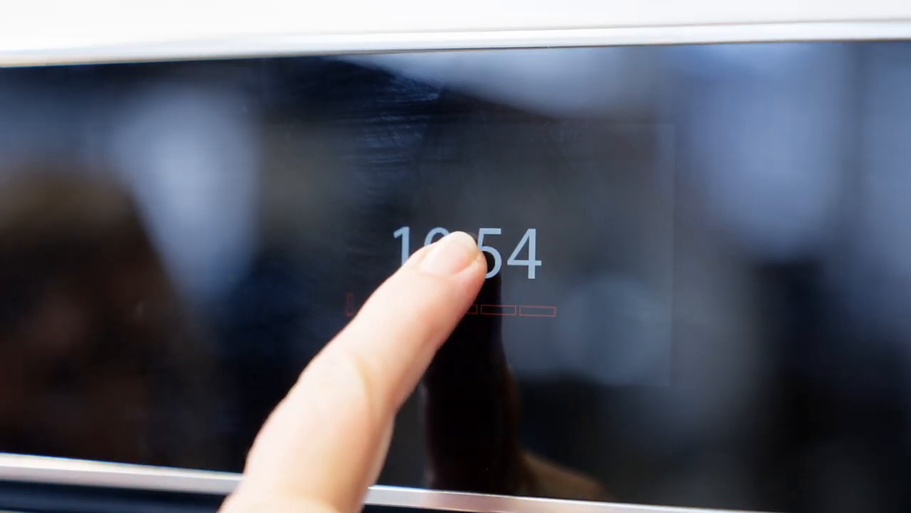
{"action": "left_click", "coordinate": [462, 263]}
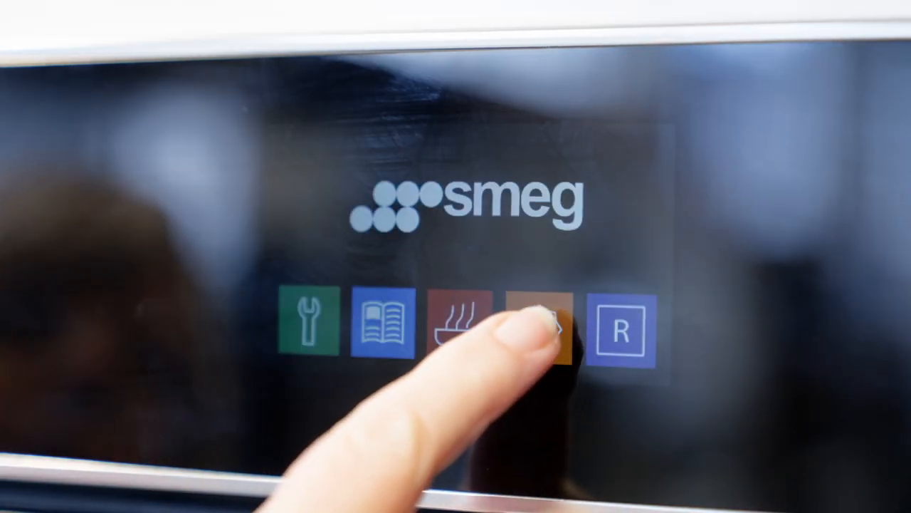
{"action": "left_click", "coordinate": [538, 329]}
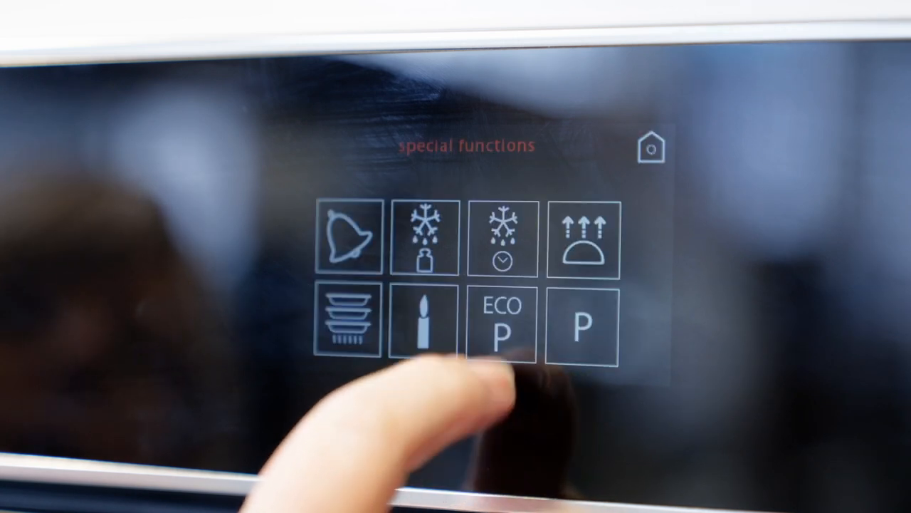
{"action": "left_click", "coordinate": [580, 327]}
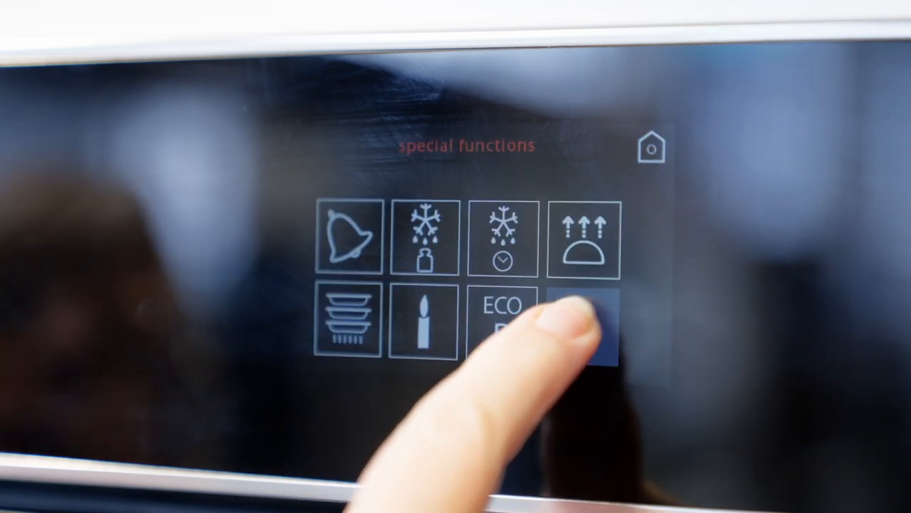
{"action": "left_click", "coordinate": [584, 328]}
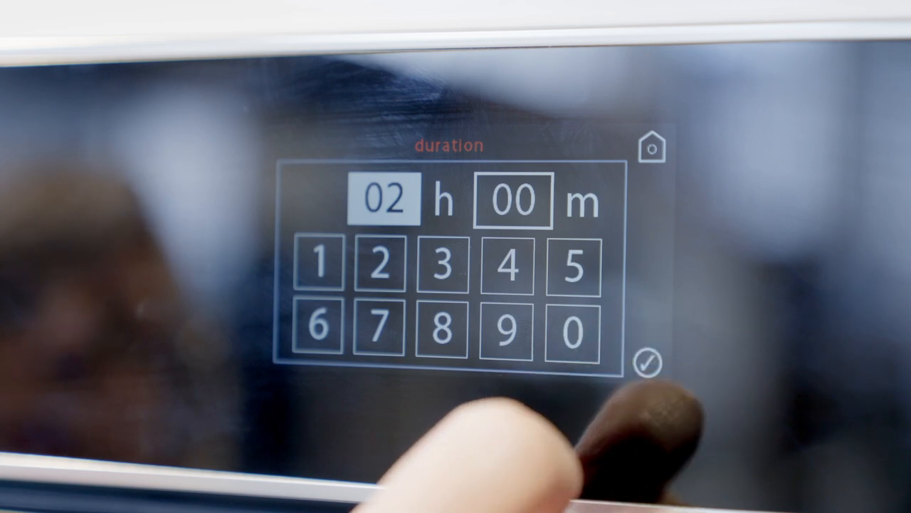
Step: Confirm the 02 h 00 m duration and start the pyrolytic cleaning cycle
{"action": "left_click", "coordinate": [650, 364]}
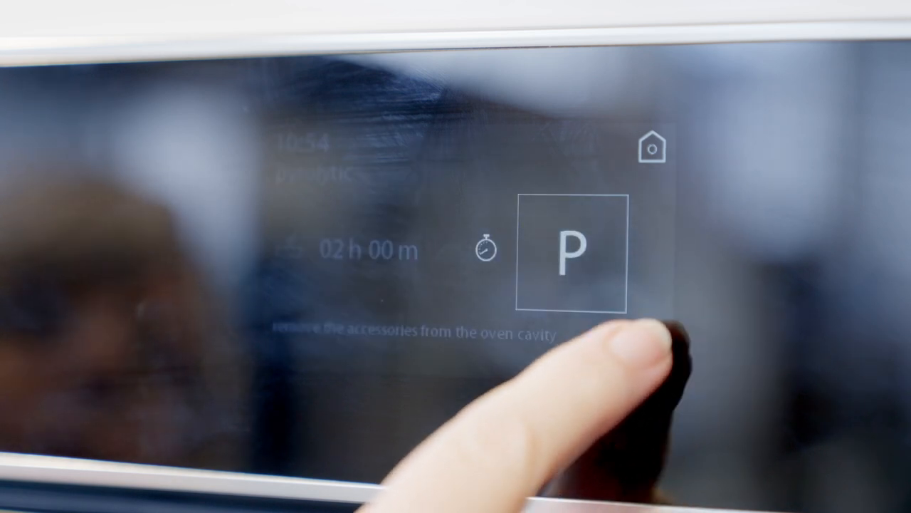
{"action": "left_click", "coordinate": [575, 251]}
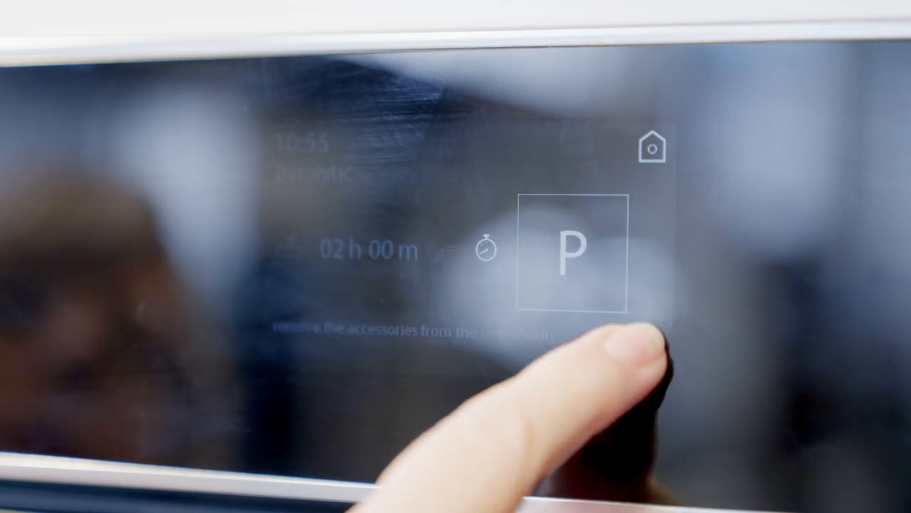
{"action": "left_click", "coordinate": [572, 253]}
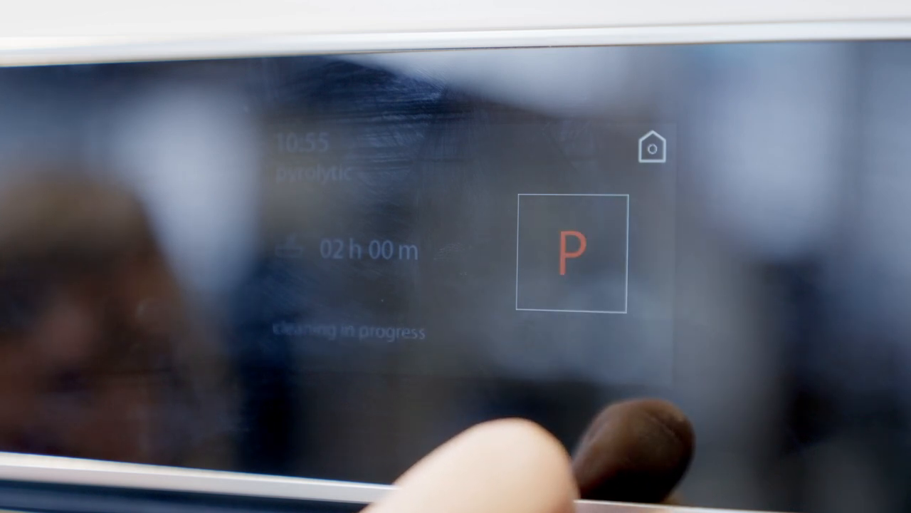